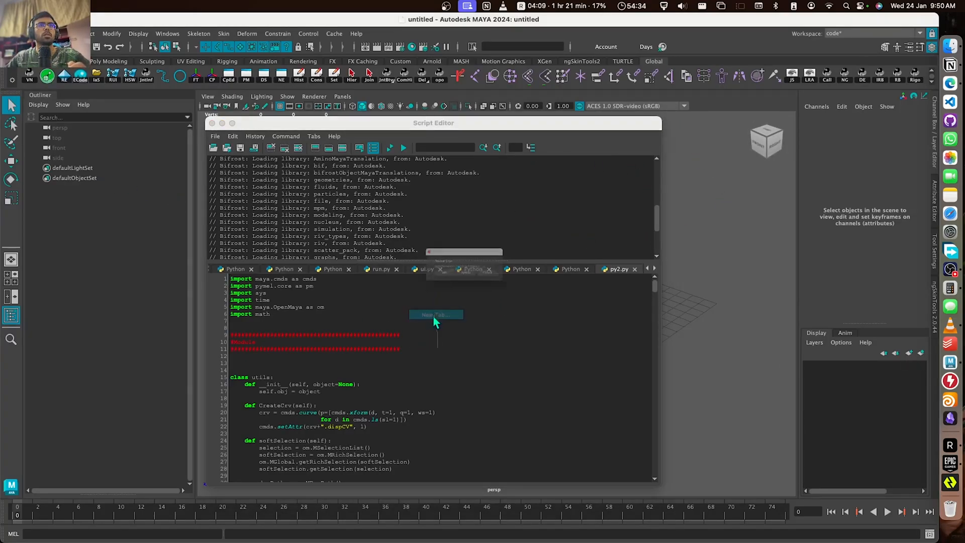
# - Start a fresh, empty Python tab in the Script Editor
pyautogui.click(435, 315)
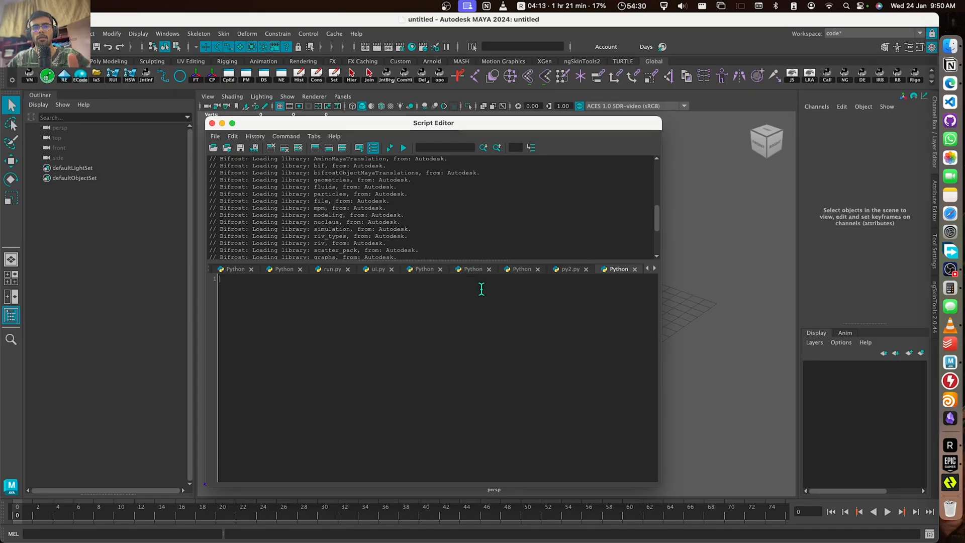
pyautogui.moveTo(612, 251)
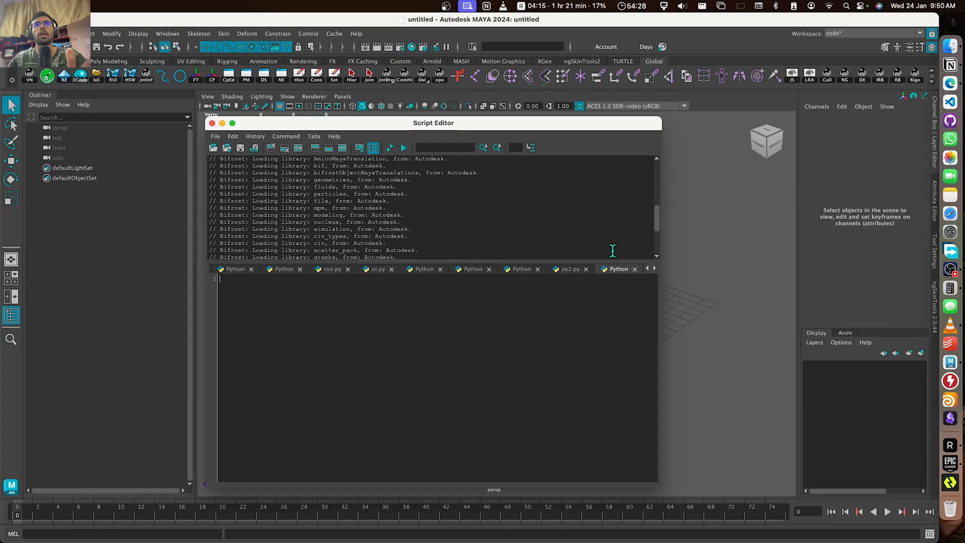
pyautogui.moveTo(595, 316)
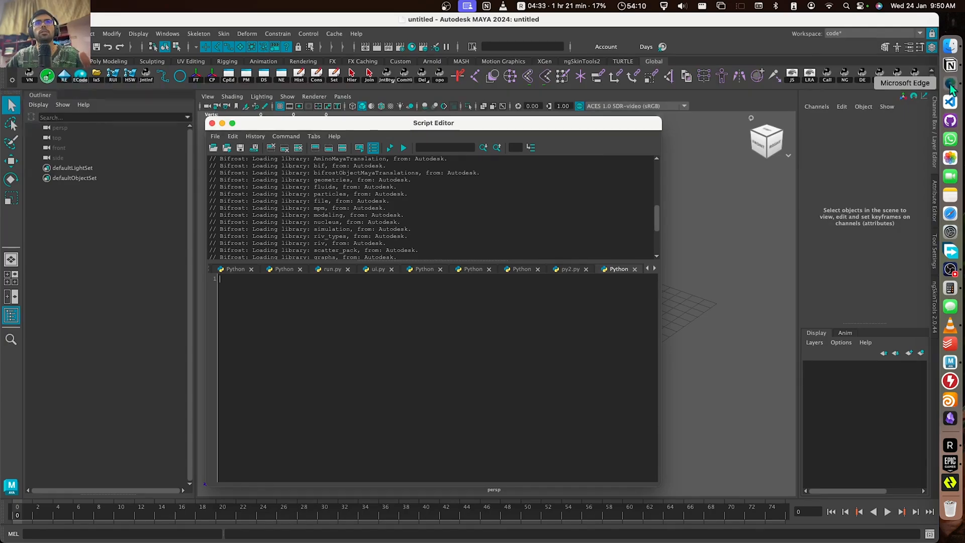
# - Download the RiggingDev repository from GitHub as a ZIP archive via Code > Download ZIP
pyautogui.click(950, 84)
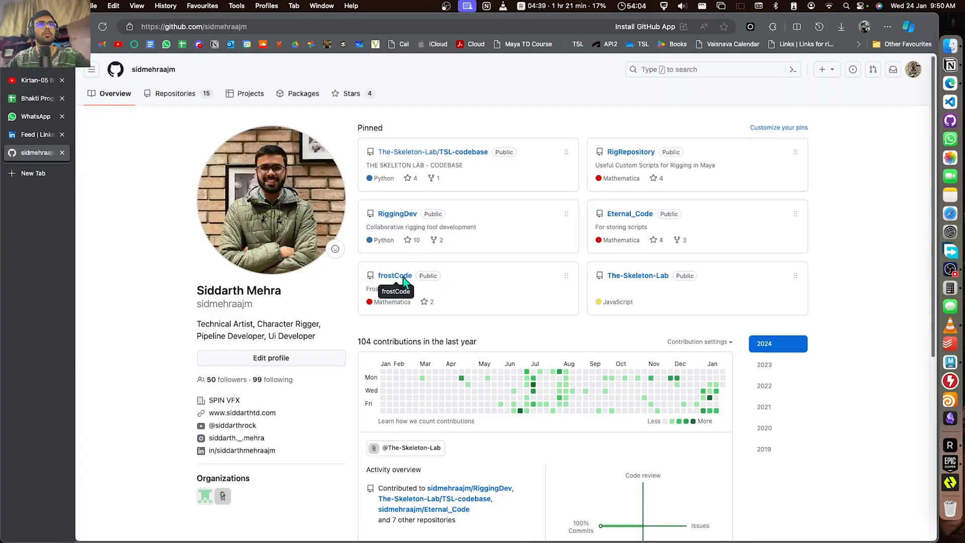
pyautogui.click(397, 214)
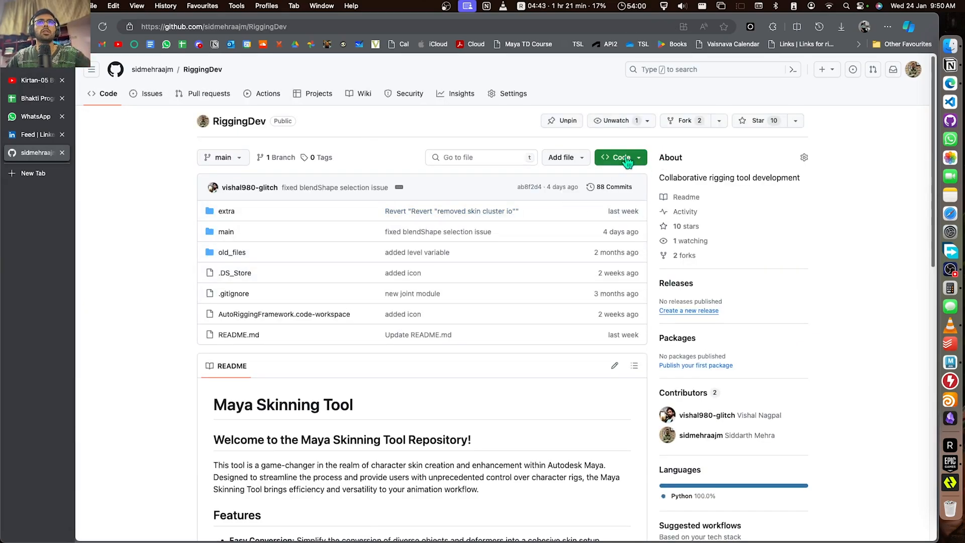
pyautogui.click(621, 156)
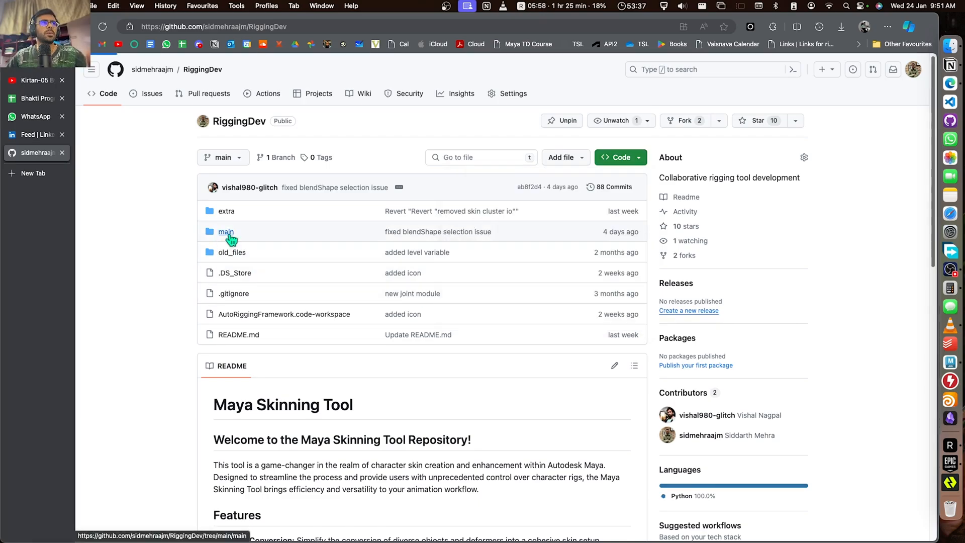
pyautogui.click(226, 231)
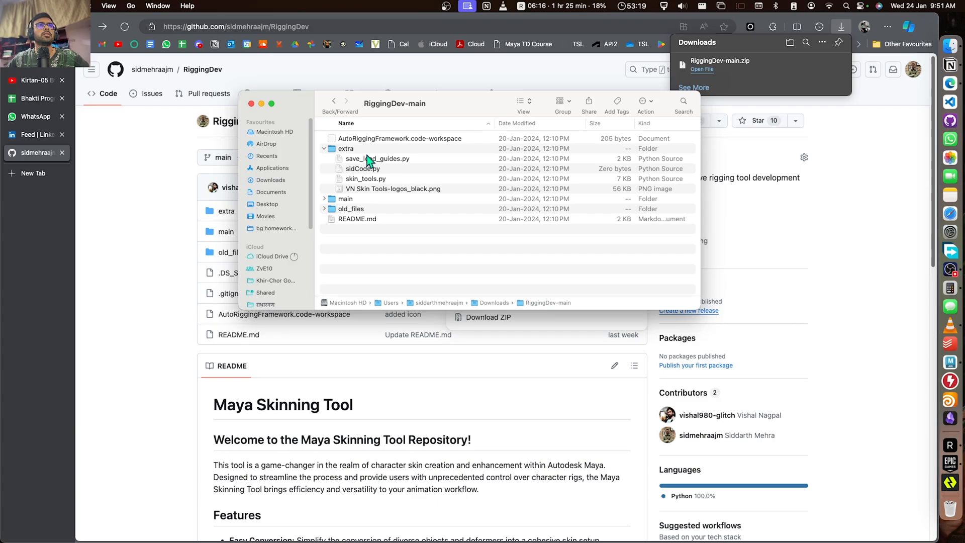
# - Open the main folder of RiggingDev-main showing module.py, py2.py, run.py, transform.py and ui.py
pyautogui.doubleClick(345, 199)
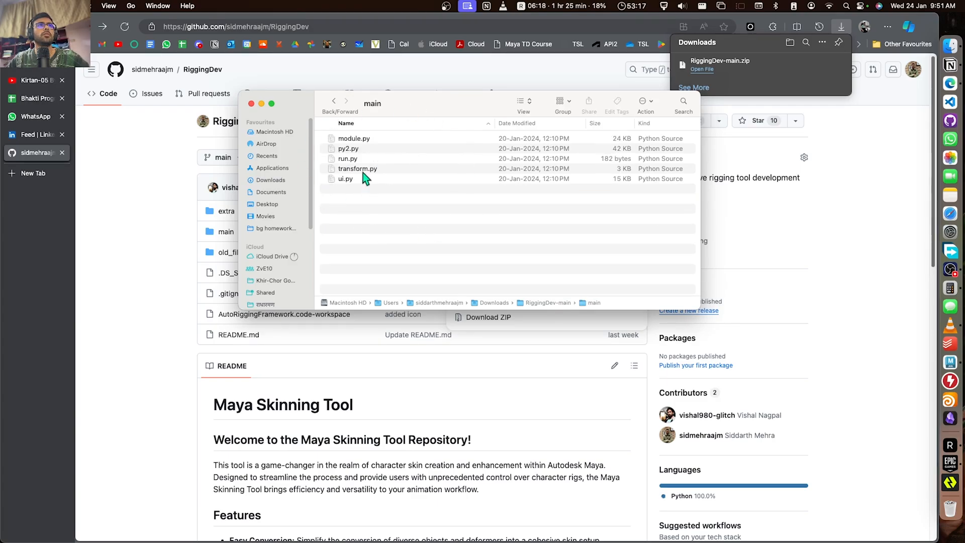
pyautogui.click(347, 158)
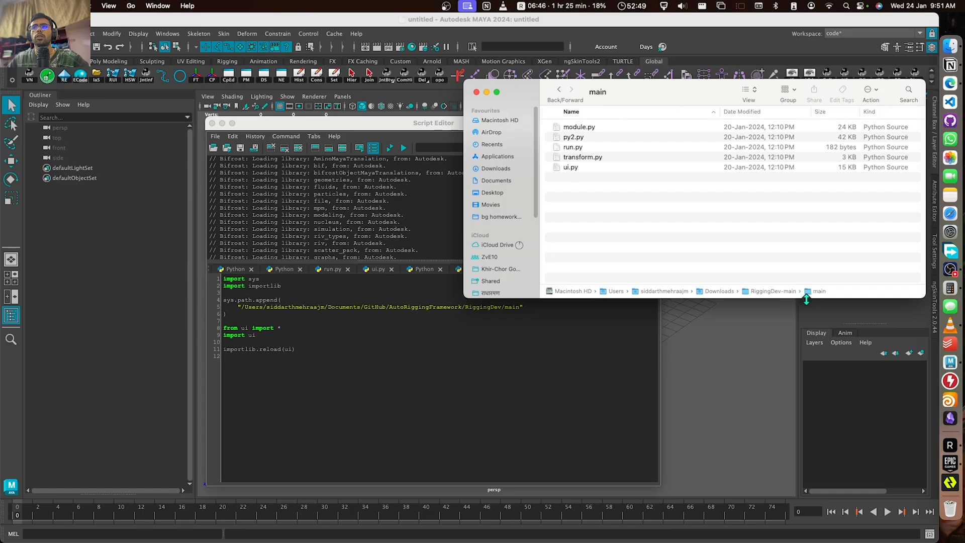
# - Repoint sys.path.append to the downloaded main folder, run VN Skin Tools, then swap / for \ to show the unicode error
pyautogui.rightClick(818, 291)
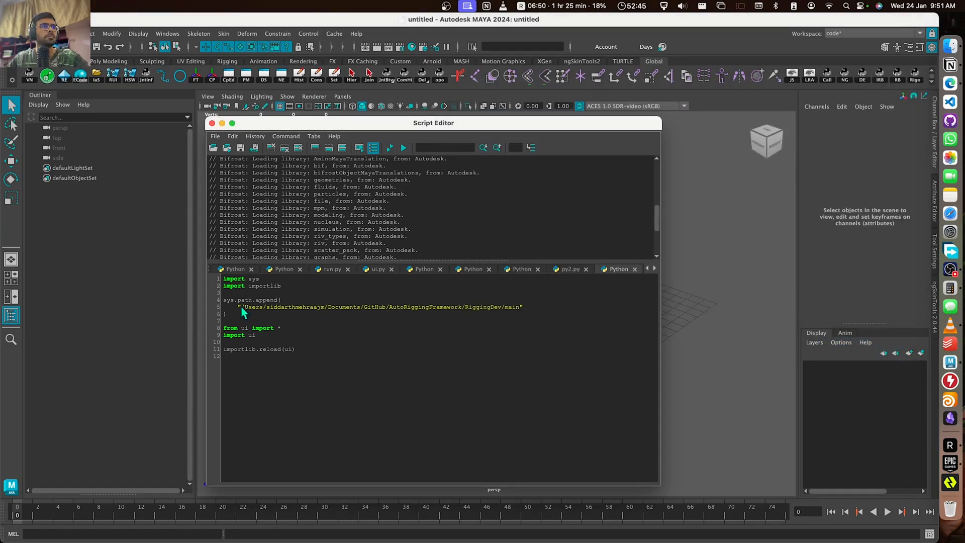
pyautogui.moveTo(244, 307); pyautogui.dragTo(520, 306)
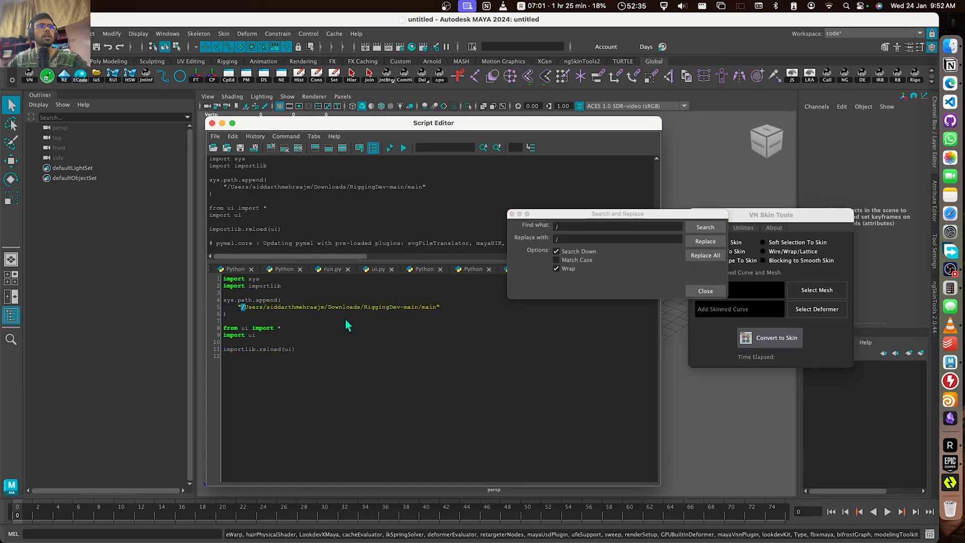
pyautogui.click(616, 237)
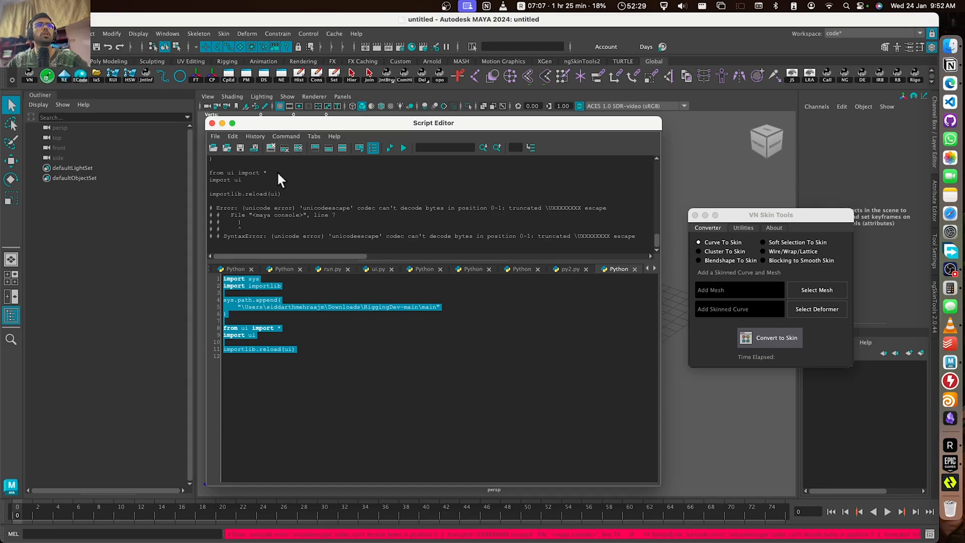
pyautogui.moveTo(280, 235); pyautogui.dragTo(374, 235)
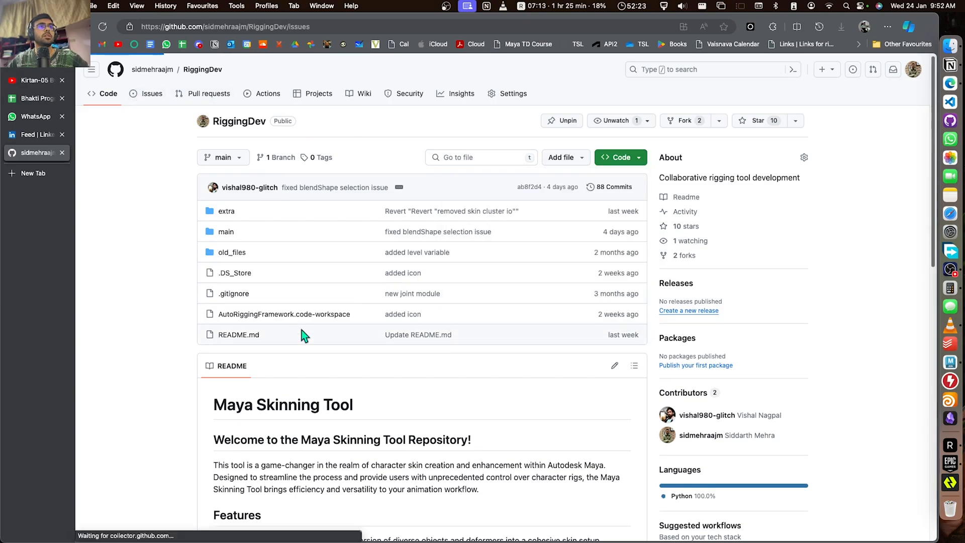
# - View the closed "ui" error issue and its Maya reload AttributeError screenshot
pyautogui.click(152, 94)
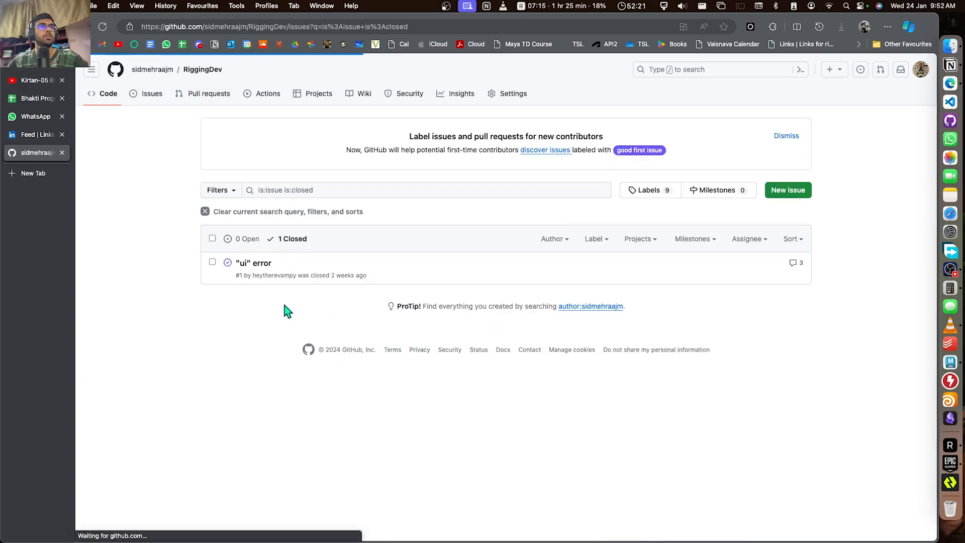
pyautogui.click(253, 263)
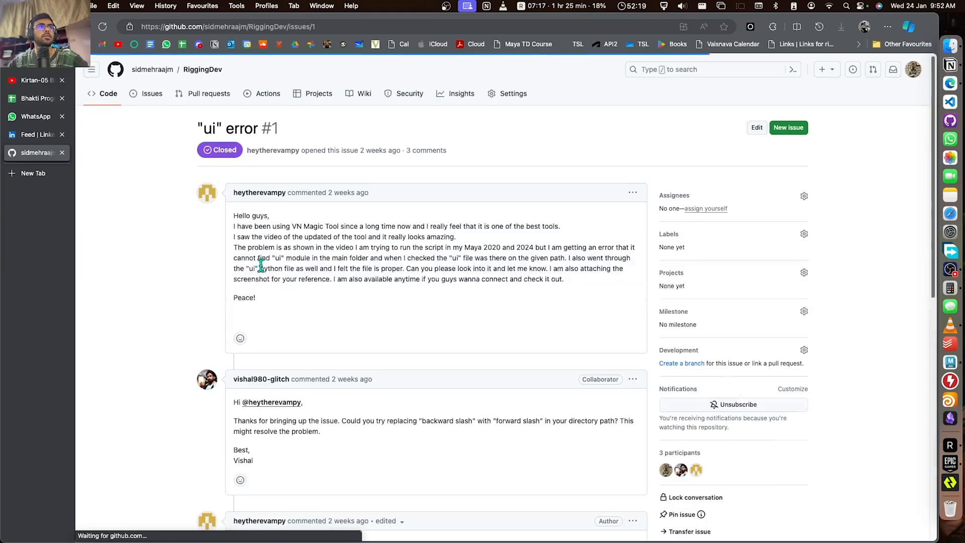
pyautogui.scroll(-3)
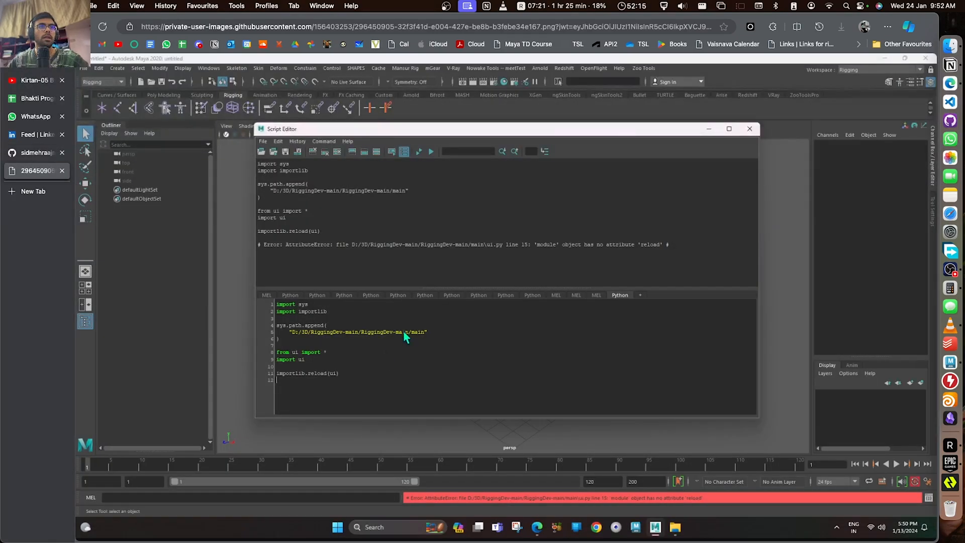
pyautogui.moveTo(314, 343)
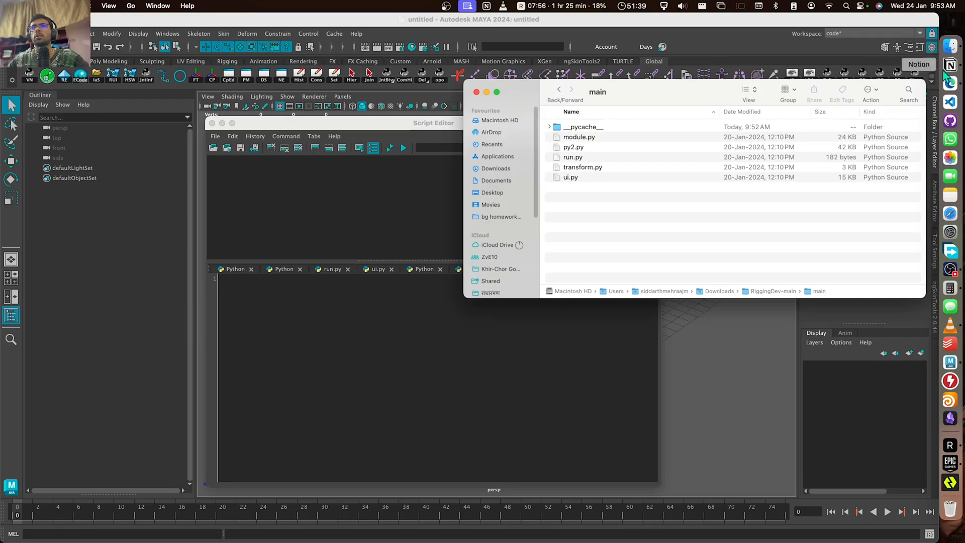
# - Run VN Skin Tools from py2.py on a test polySphere and select Soft Selection To Skin
pyautogui.click(573, 147)
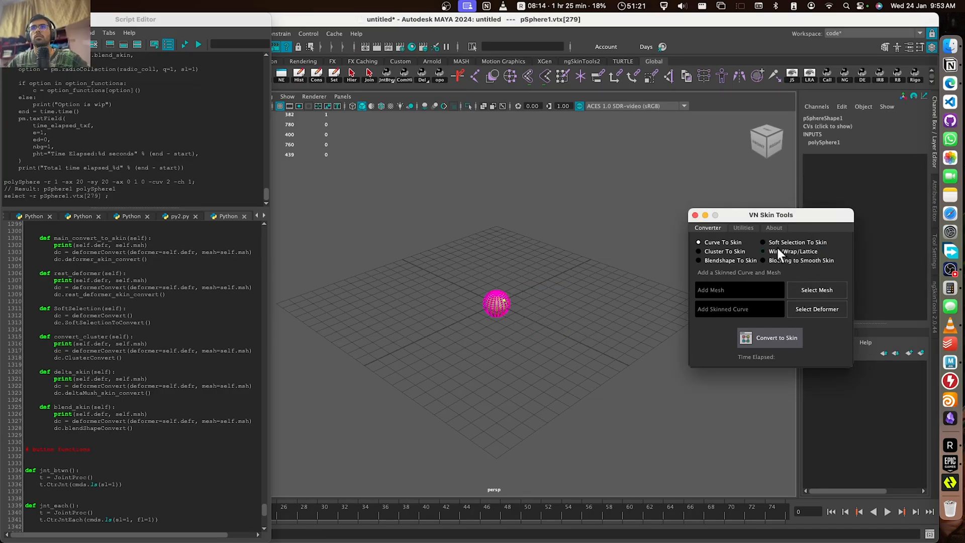
pyautogui.click(763, 242)
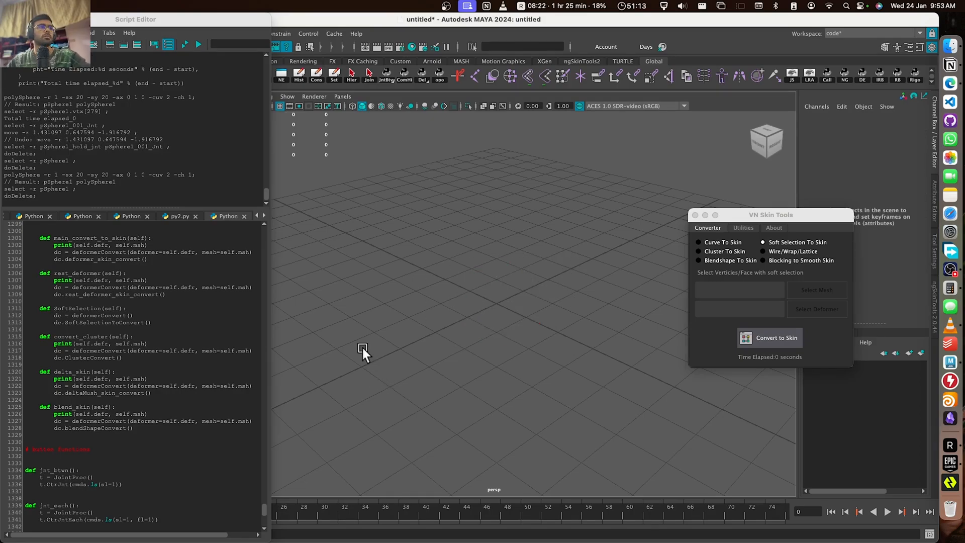
pyautogui.moveTo(272, 341)
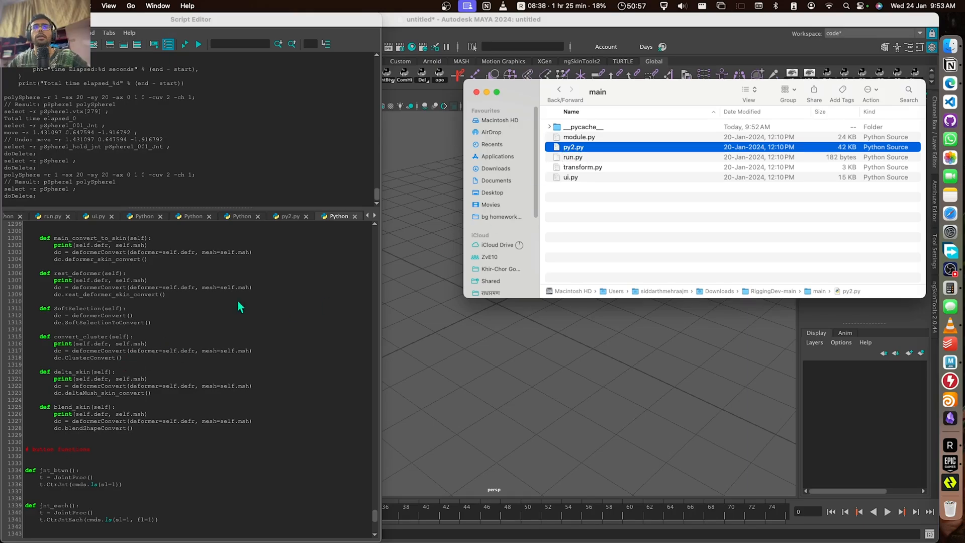
pyautogui.moveTo(621, 201)
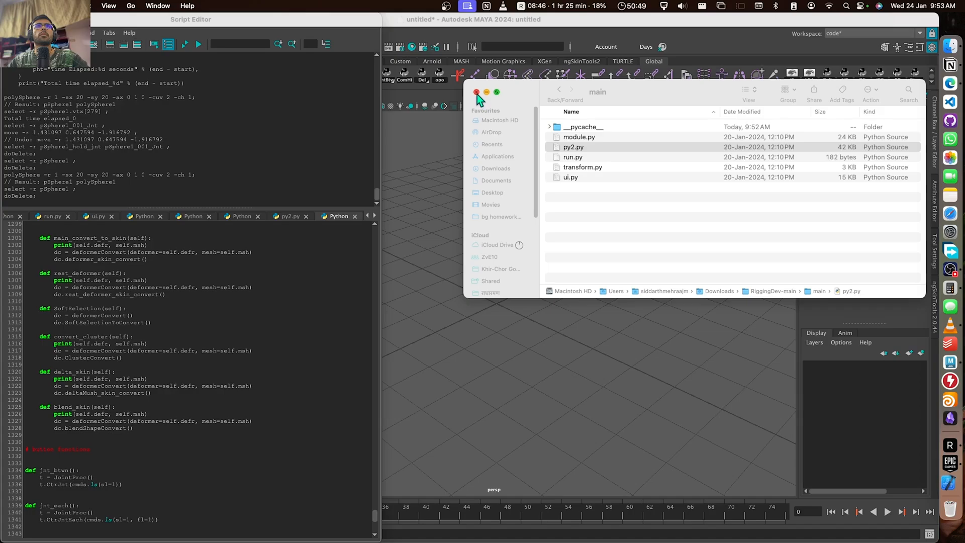
# - Close the main Finder window, leaving Maya's scene and Script Editor showing
pyautogui.click(476, 93)
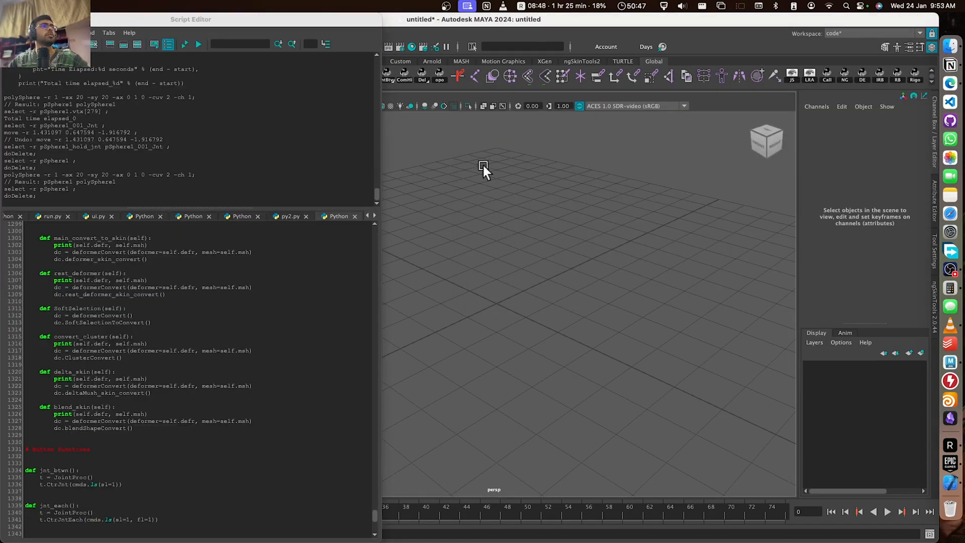